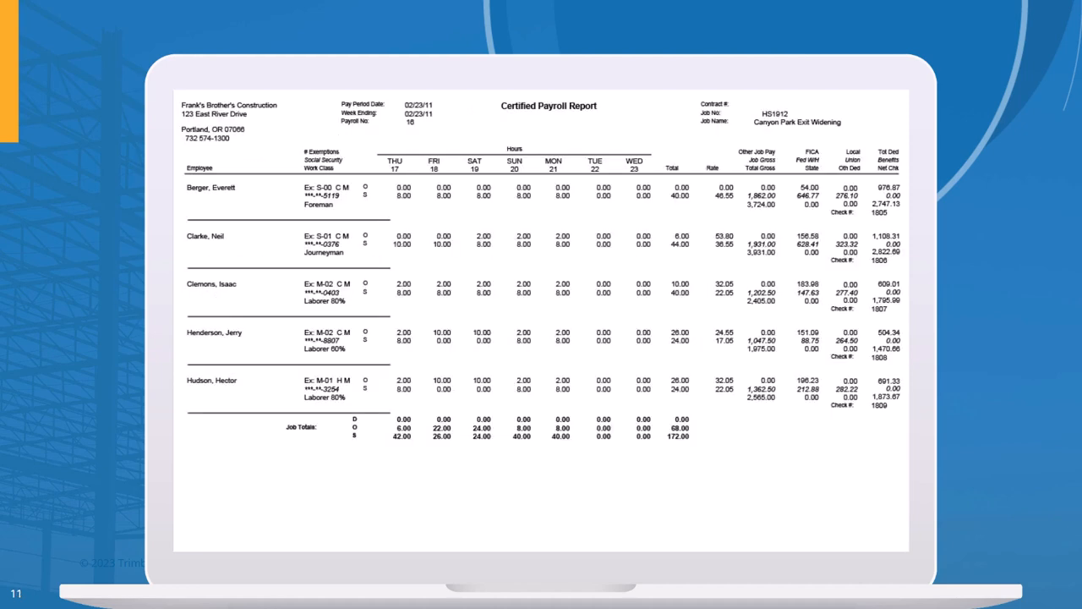
# - Advance the animation to outline the FICA/Fed WH/State-Local/Union/Oth Ded deduction columns in red
pyautogui.click(849, 279)
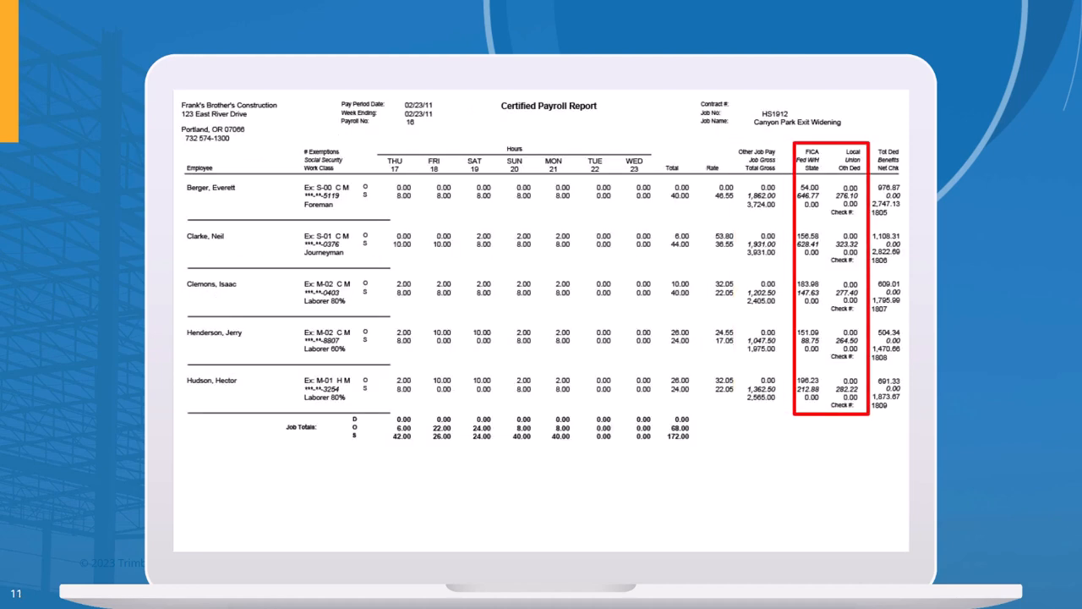